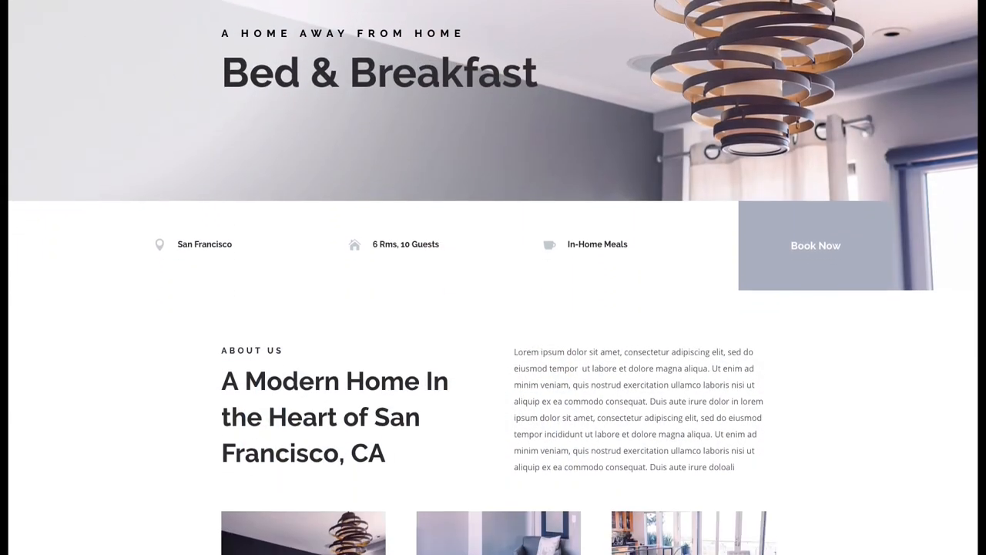
# Scroll through the site preview before heading to the dashboard's Divi settings
pyautogui.scroll(-3)
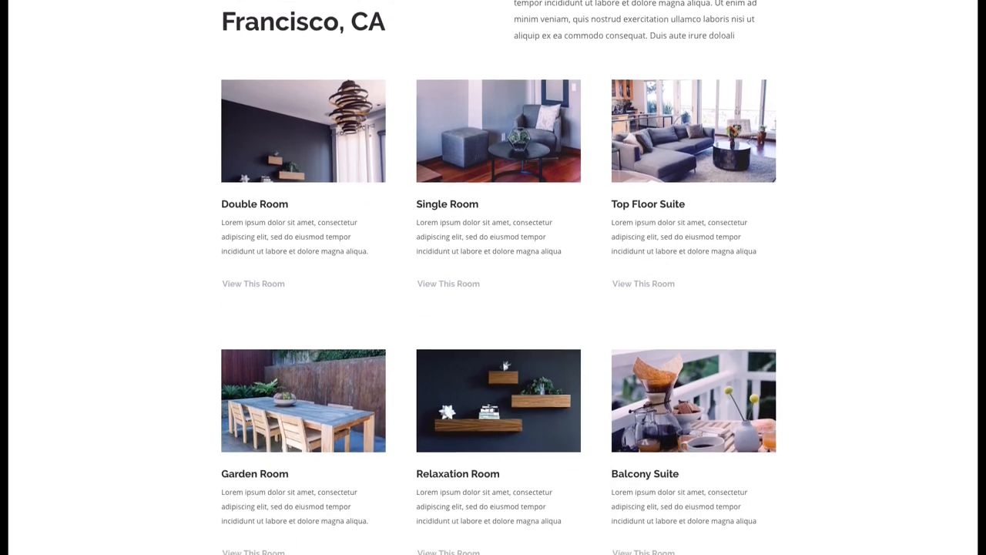
pyautogui.scroll(-3)
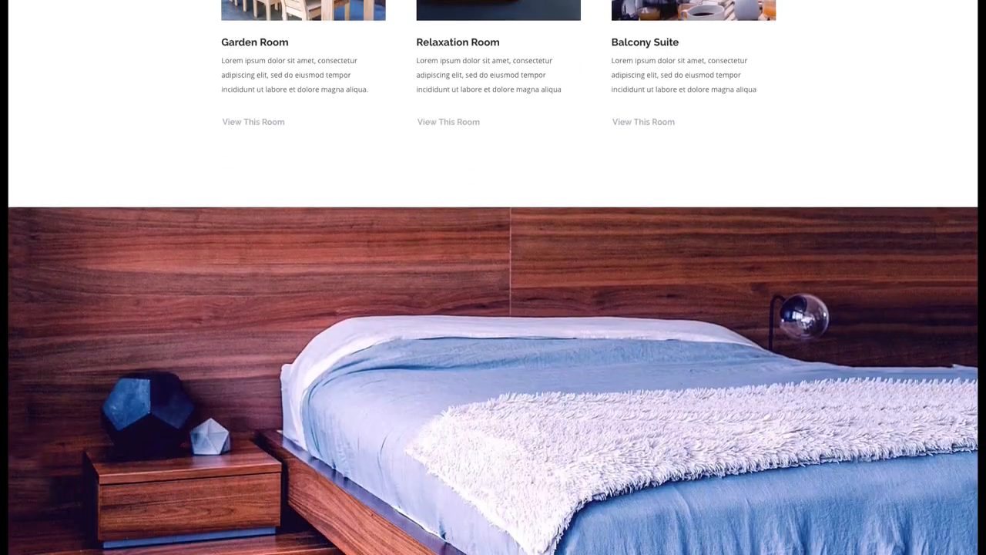
pyautogui.scroll(-3)
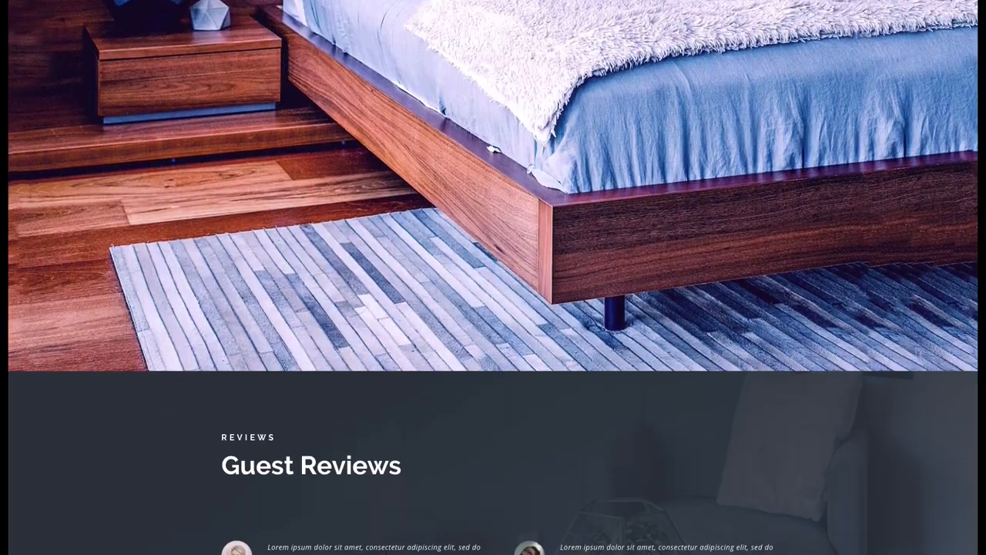
pyautogui.scroll(-3)
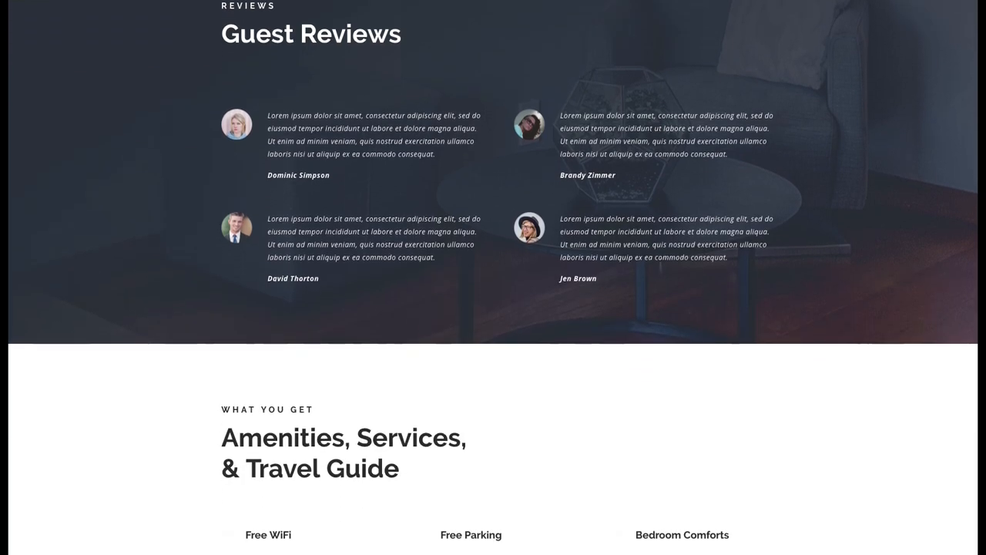
pyautogui.scroll(-3)
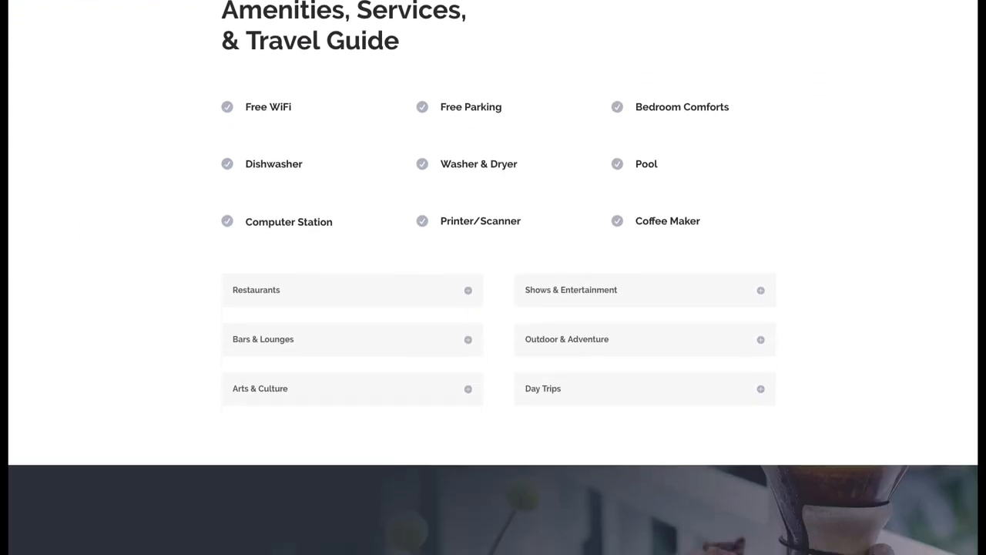
pyautogui.scroll(3)
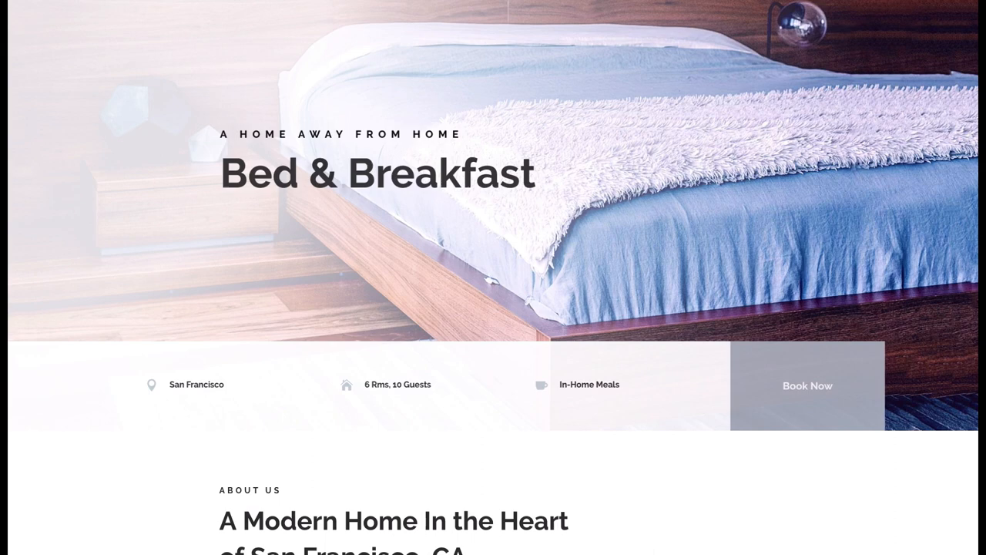
pyautogui.scroll(-3)
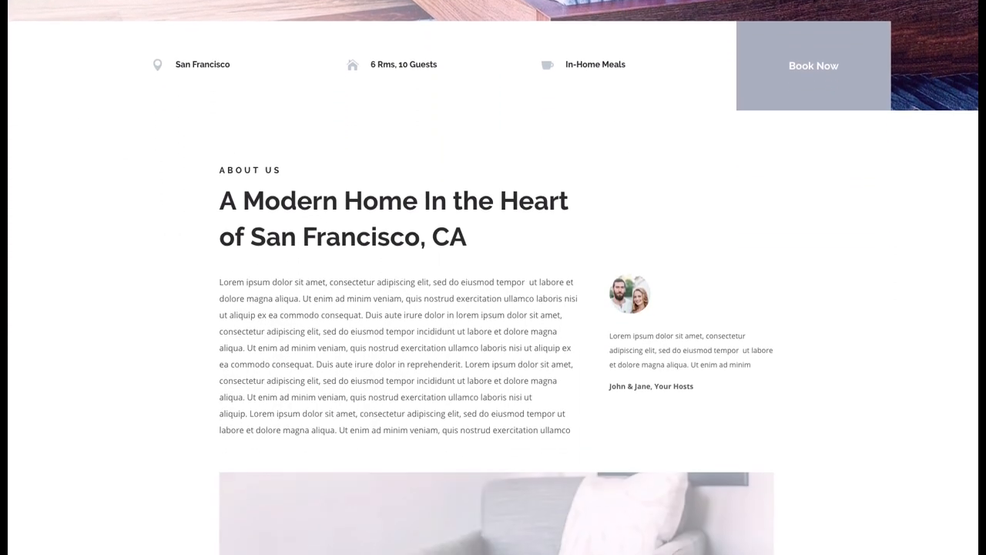
pyautogui.scroll(-3)
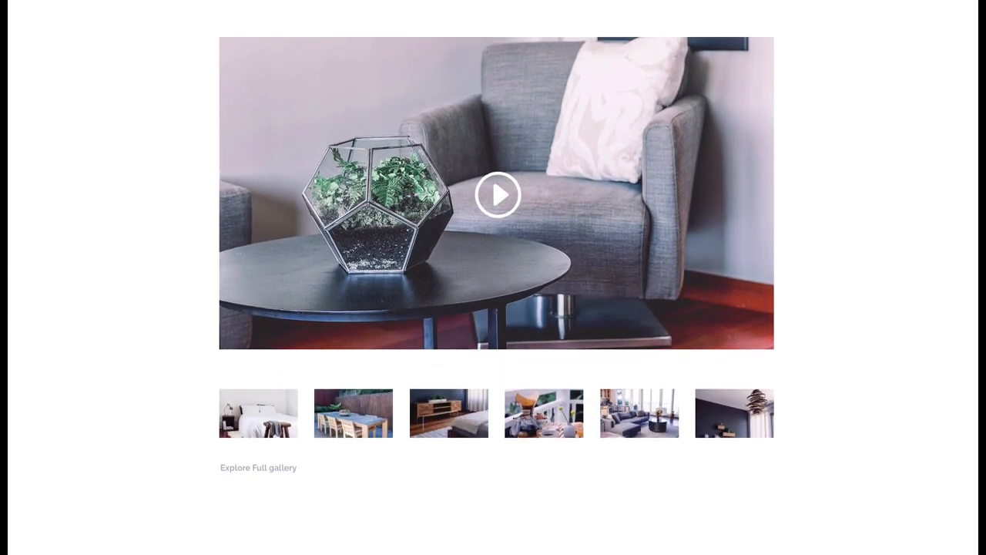
pyautogui.scroll(-3)
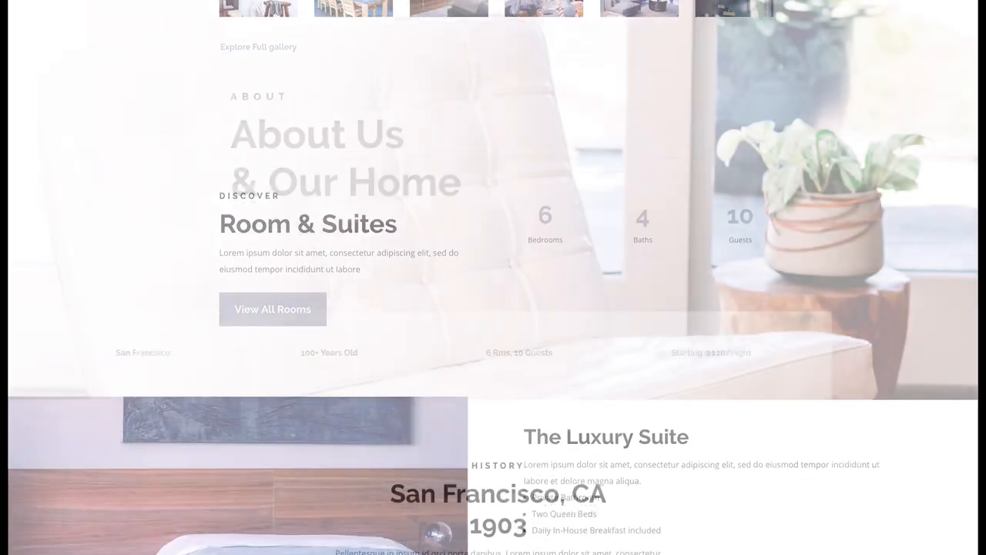
pyautogui.scroll(-3)
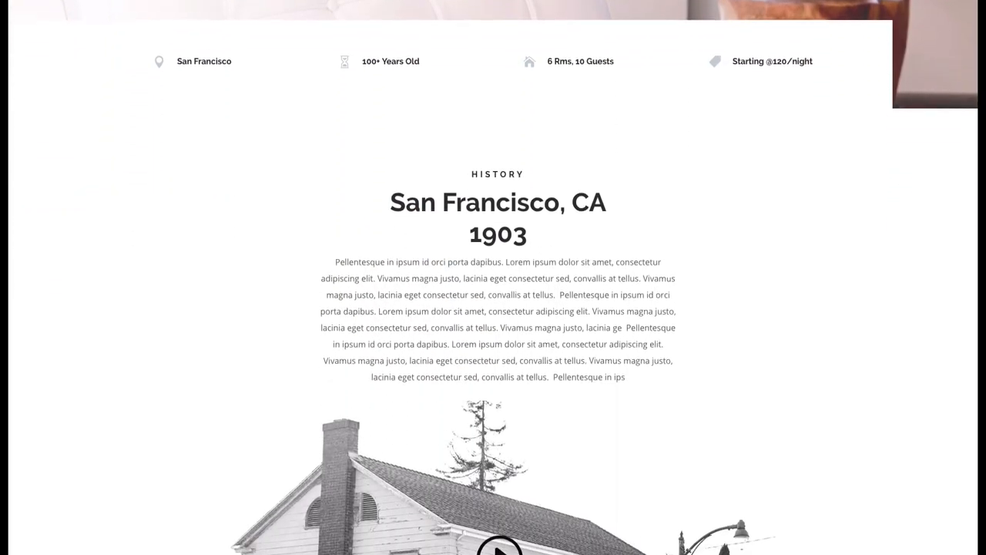
pyautogui.scroll(-3)
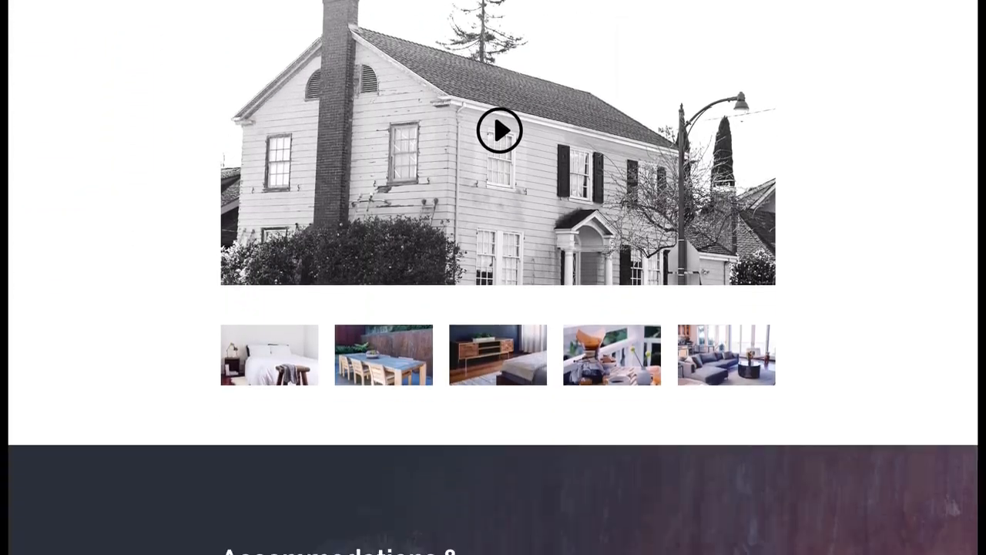
pyautogui.scroll(-3)
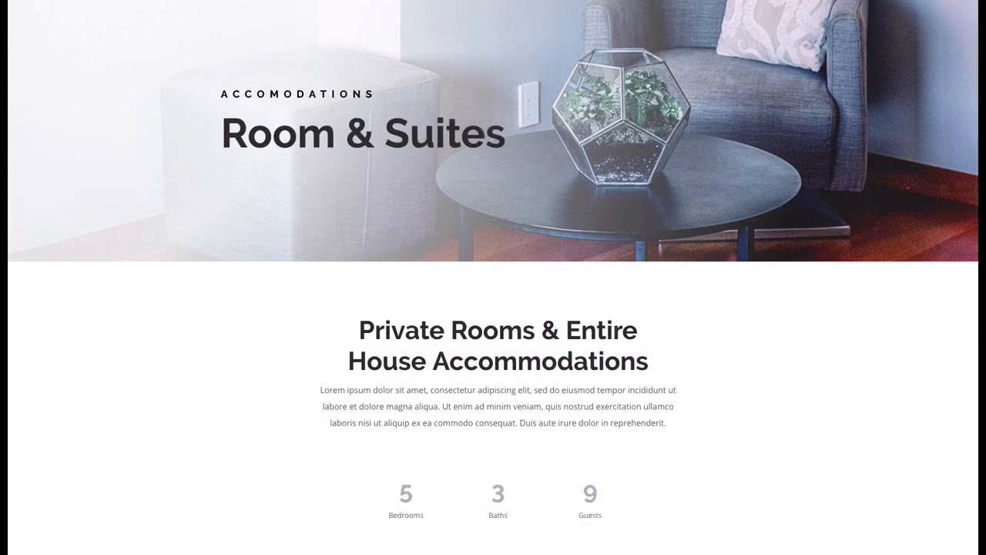
pyautogui.scroll(-3)
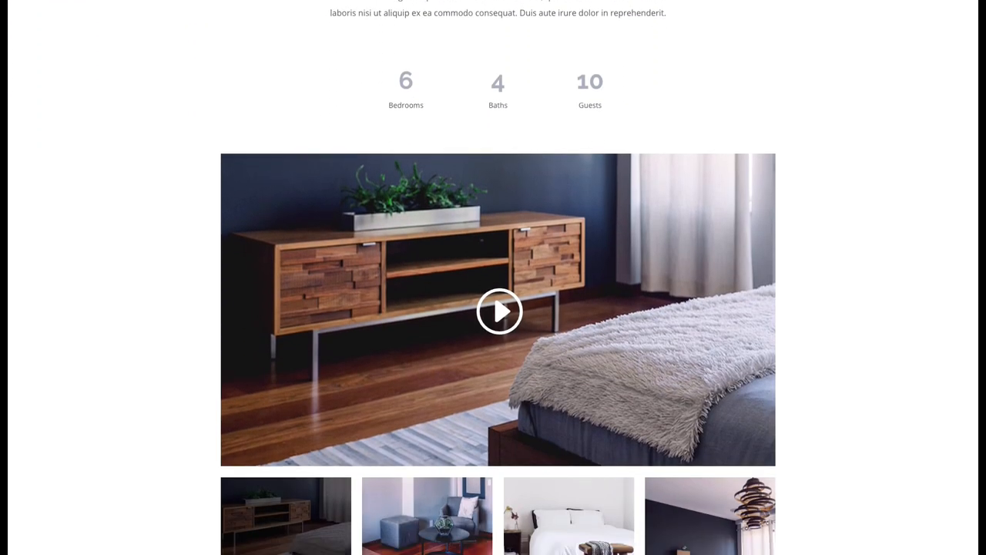
pyautogui.scroll(-3)
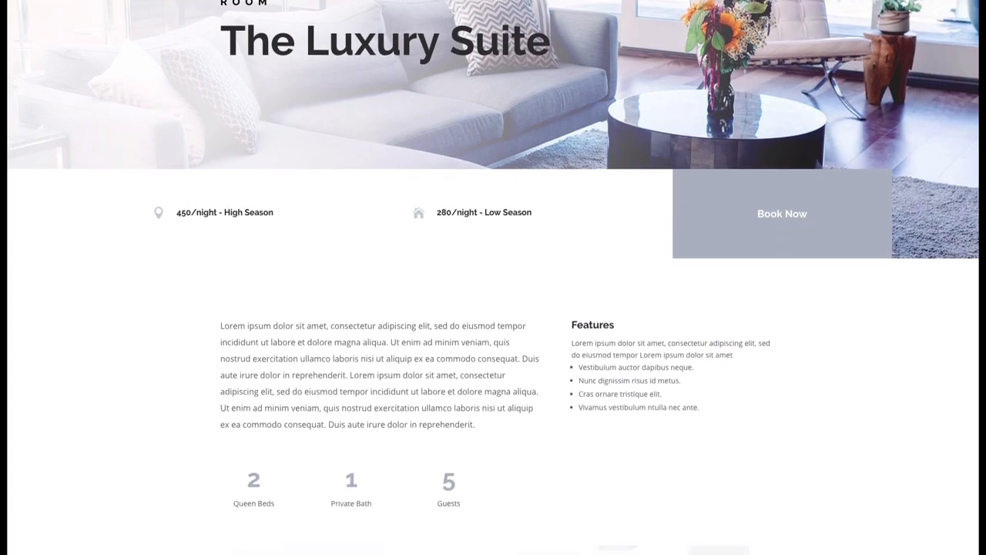
pyautogui.scroll(-3)
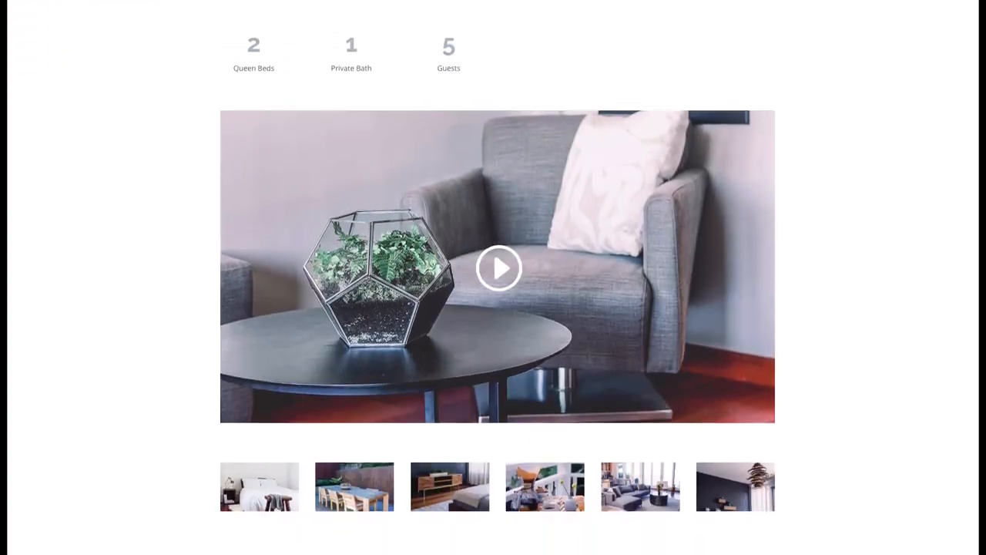
pyautogui.scroll(-3)
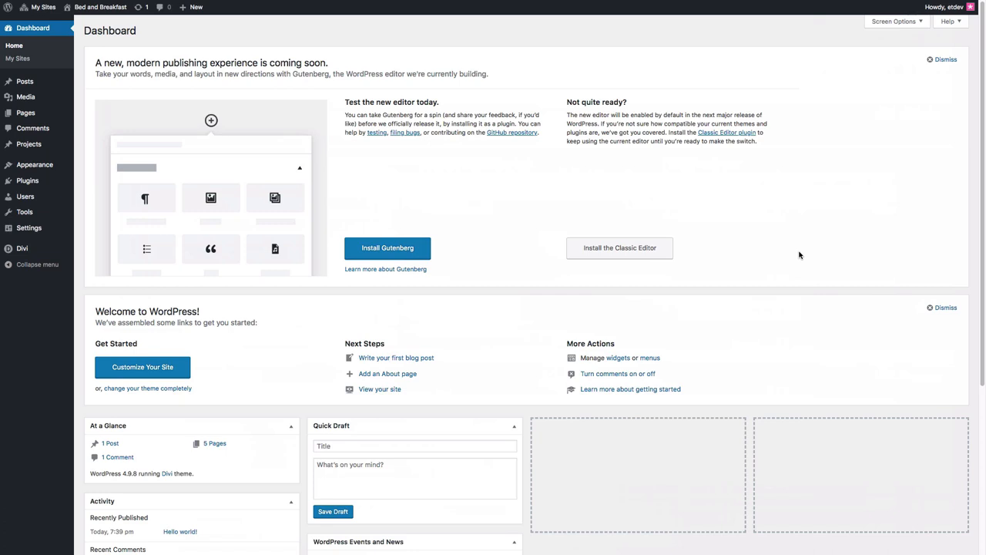
pyautogui.moveTo(714, 282)
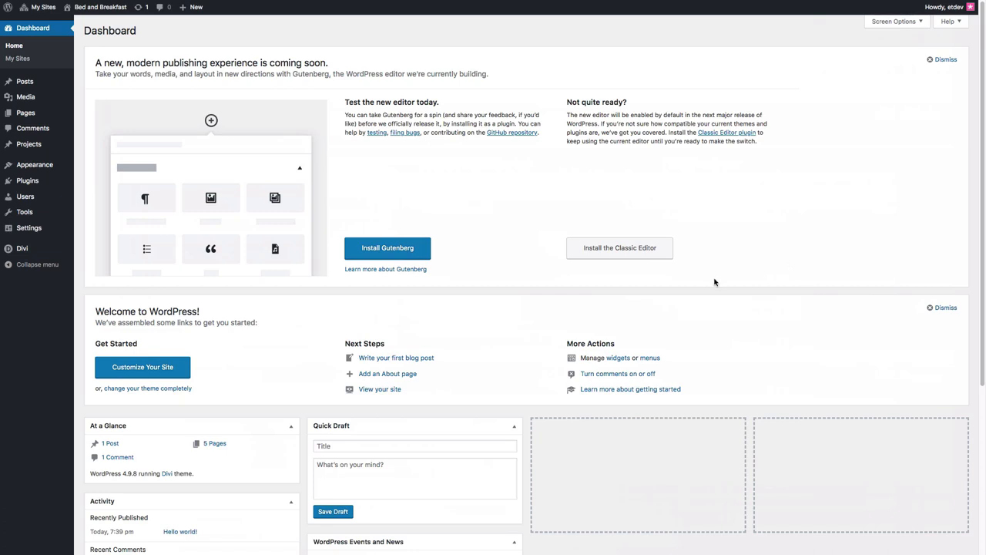
pyautogui.moveTo(37, 265)
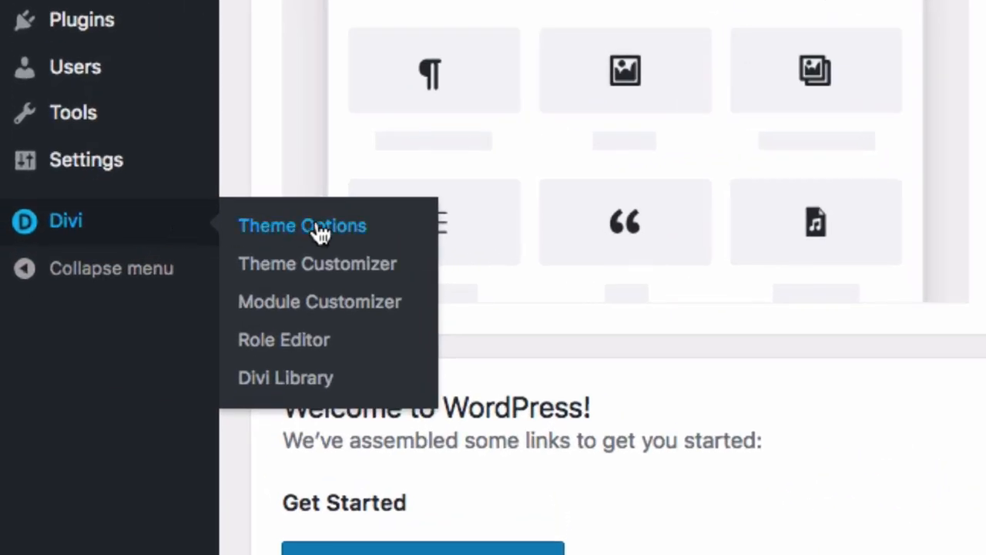
# Open Divi Theme Options on the Updates section to confirm username and API key are filled
pyautogui.click(302, 225)
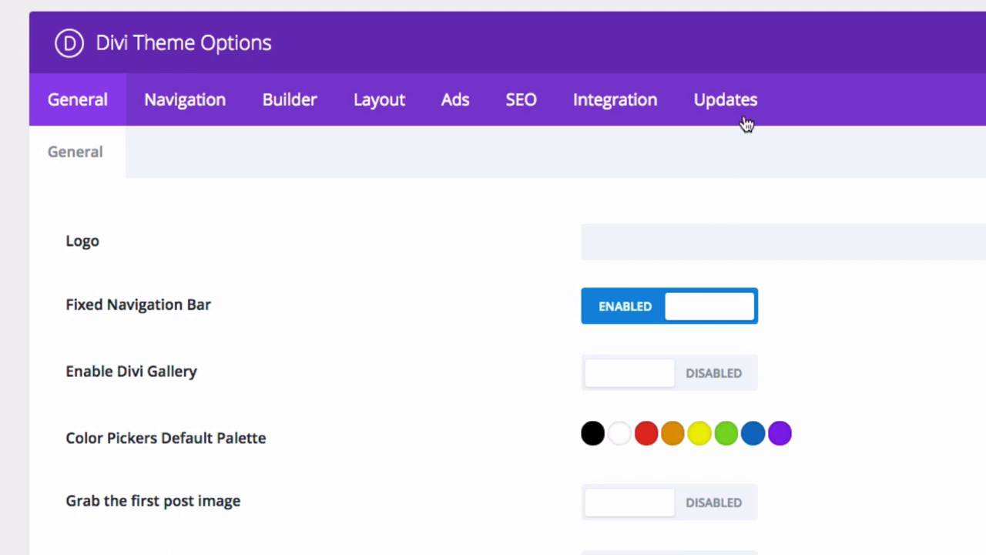
pyautogui.click(724, 99)
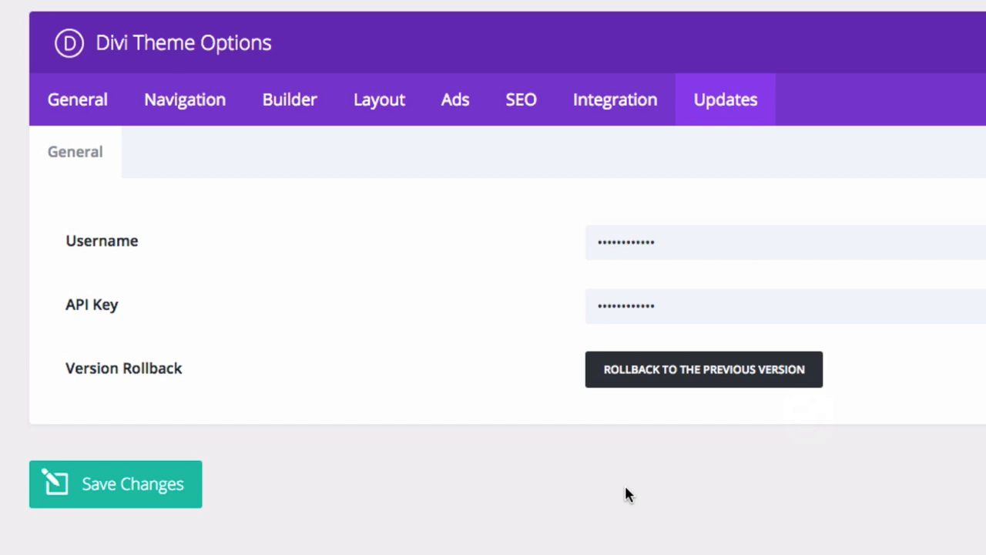
pyautogui.moveTo(716, 499)
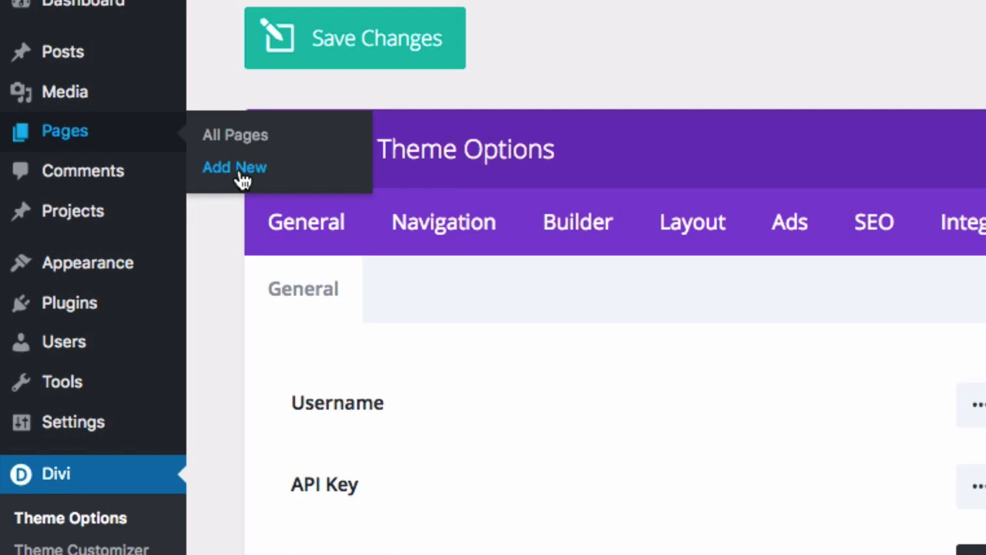
# Create a new page titled Home and open it in the Divi Visual Builder
pyautogui.click(235, 166)
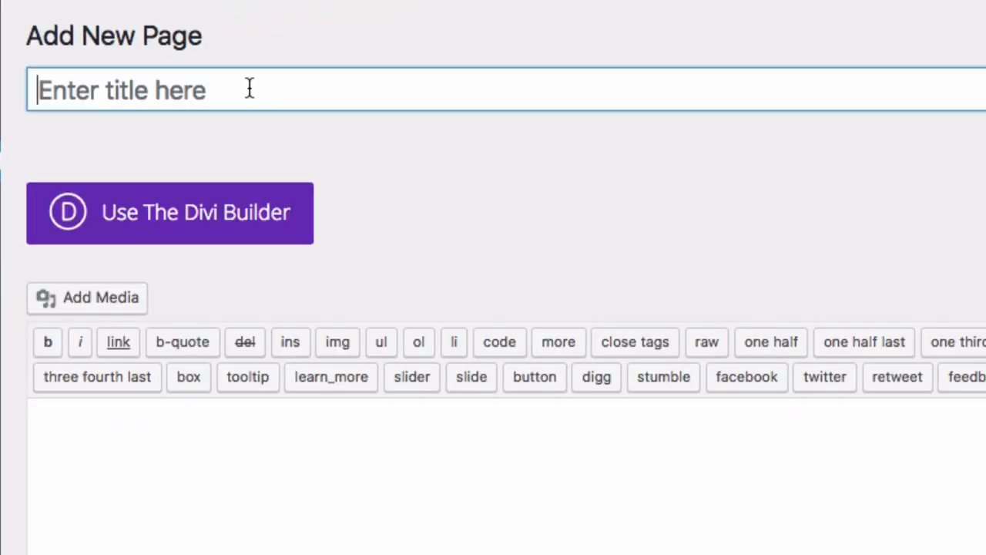
pyautogui.write('Home')
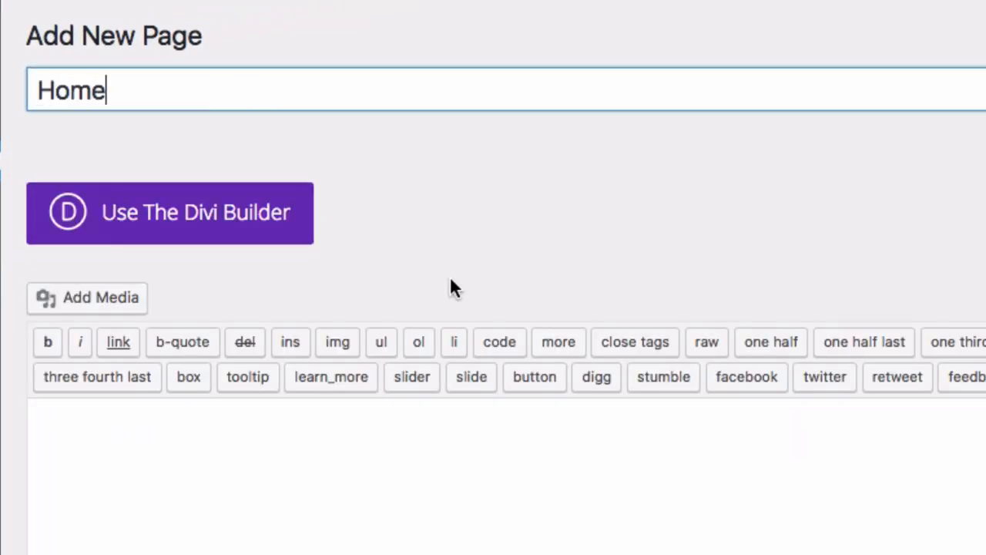
pyautogui.click(169, 212)
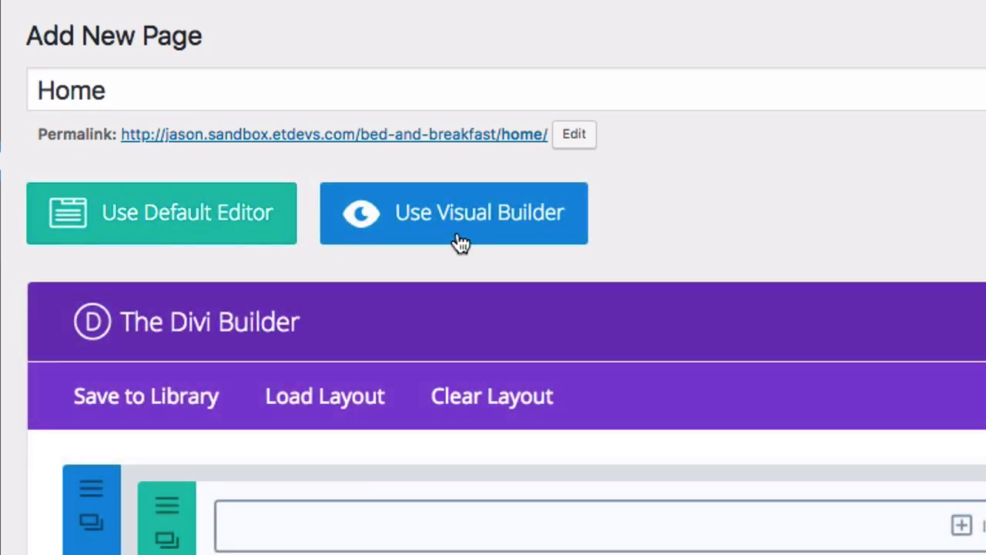
pyautogui.click(453, 213)
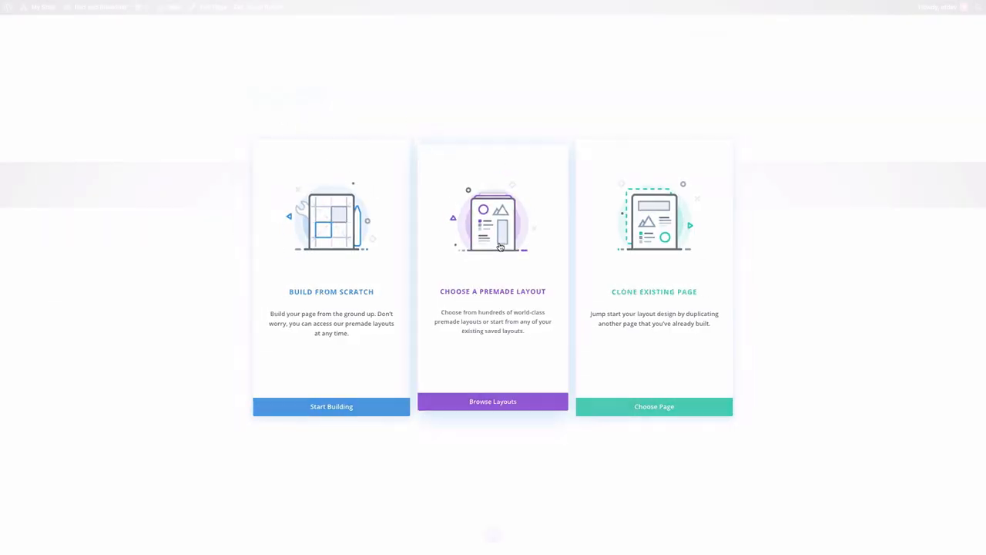
# Load the Bed And Breakfast pack's Home Page premade layout onto the Home page
pyautogui.click(493, 401)
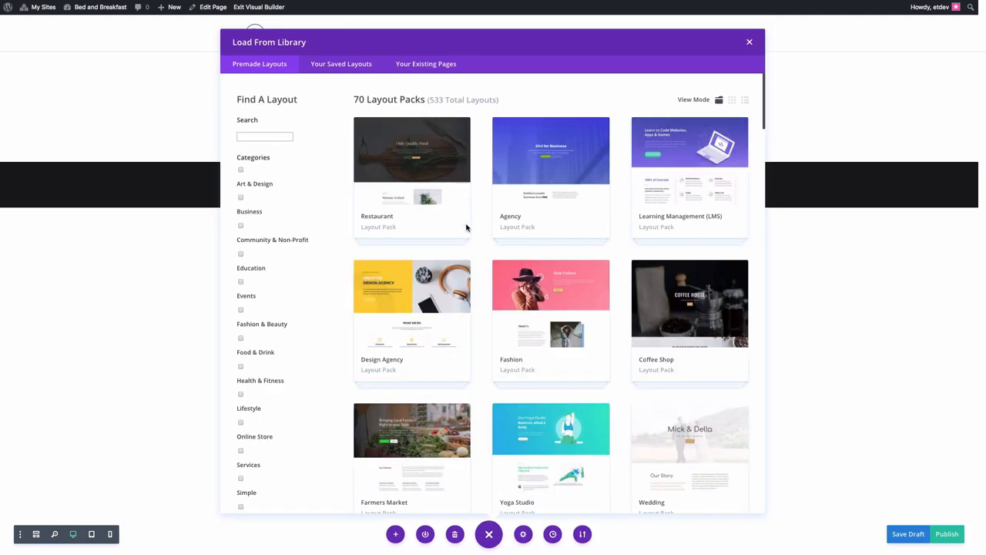
pyautogui.scroll(-3)
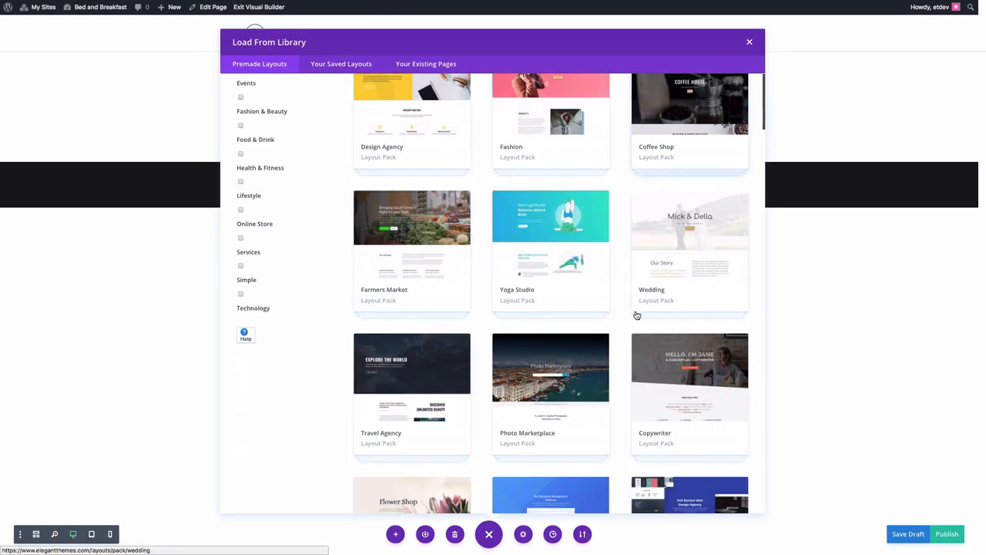
pyautogui.scroll(-3)
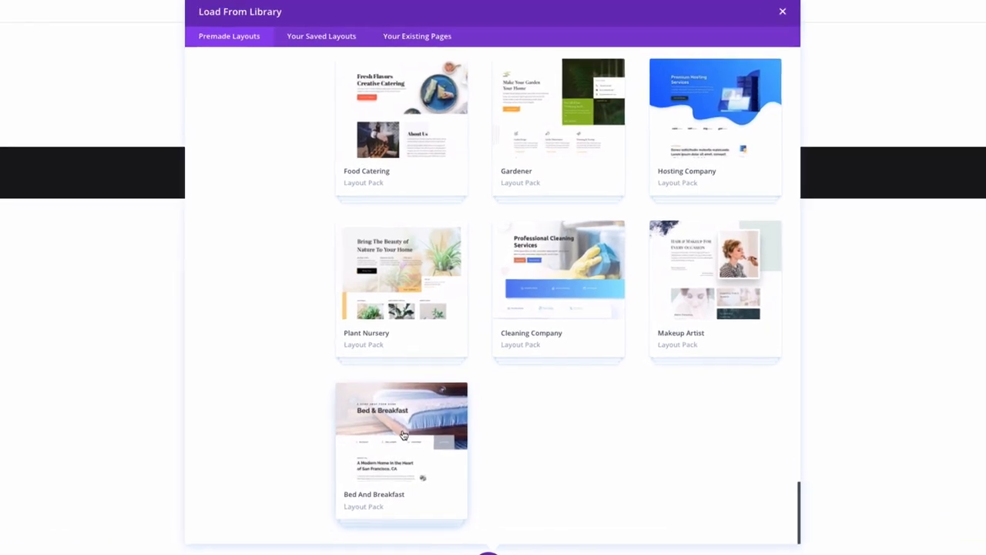
pyautogui.click(401, 431)
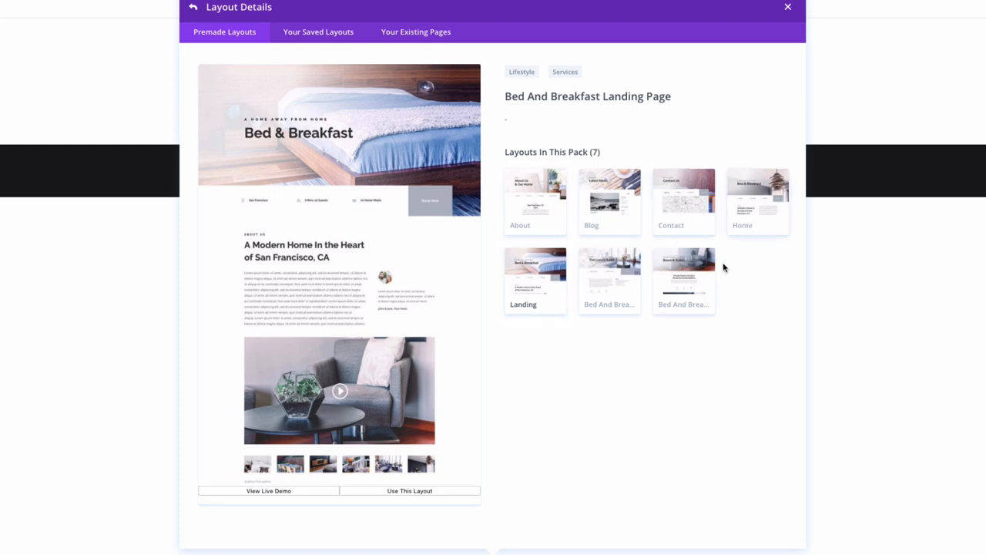
pyautogui.moveTo(709, 222)
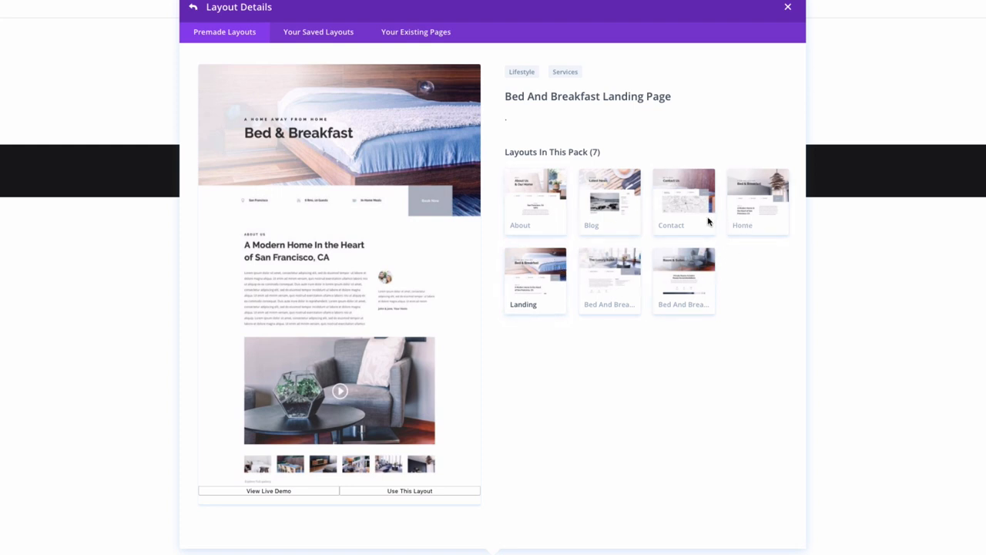
pyautogui.moveTo(733, 219)
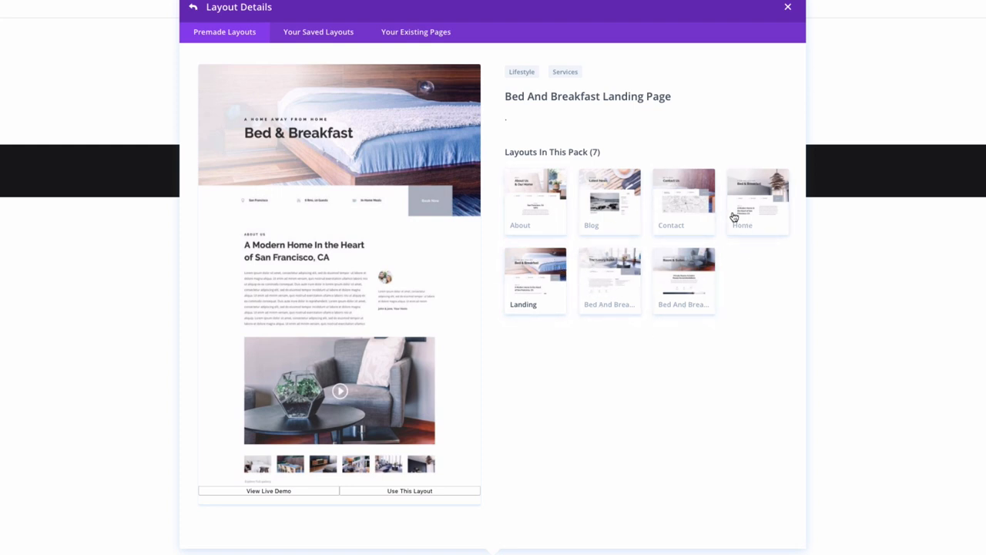
pyautogui.click(756, 200)
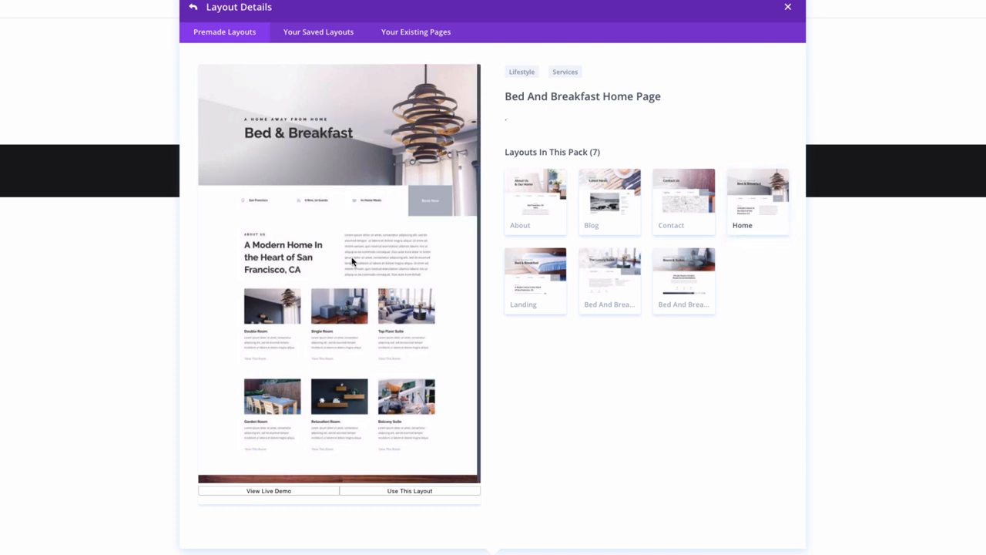
pyautogui.scroll(-3)
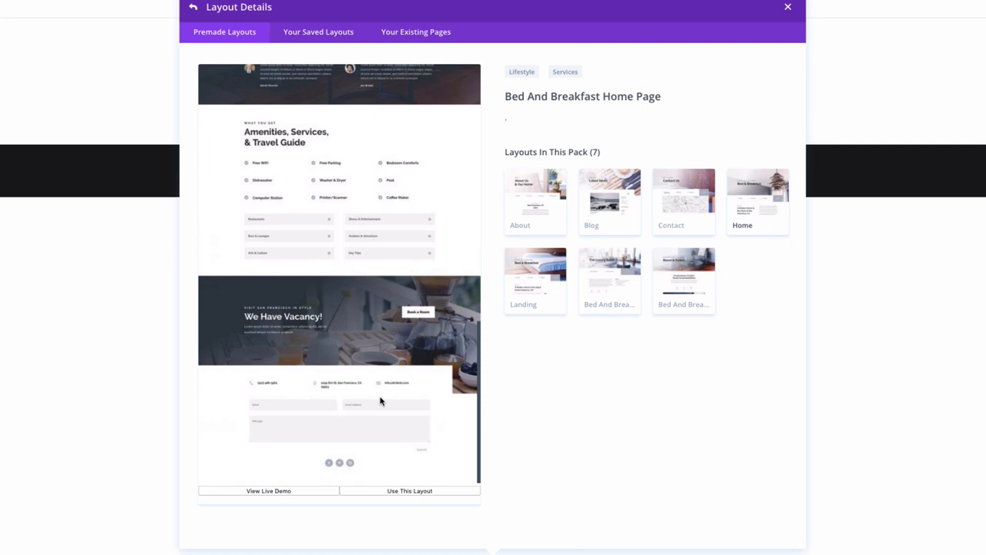
pyautogui.moveTo(419, 496)
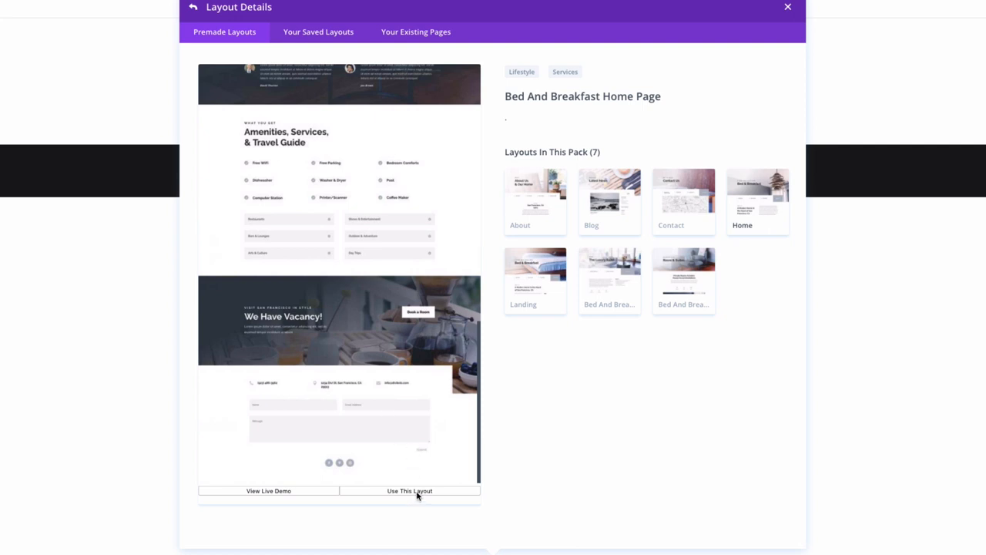
pyautogui.click(410, 490)
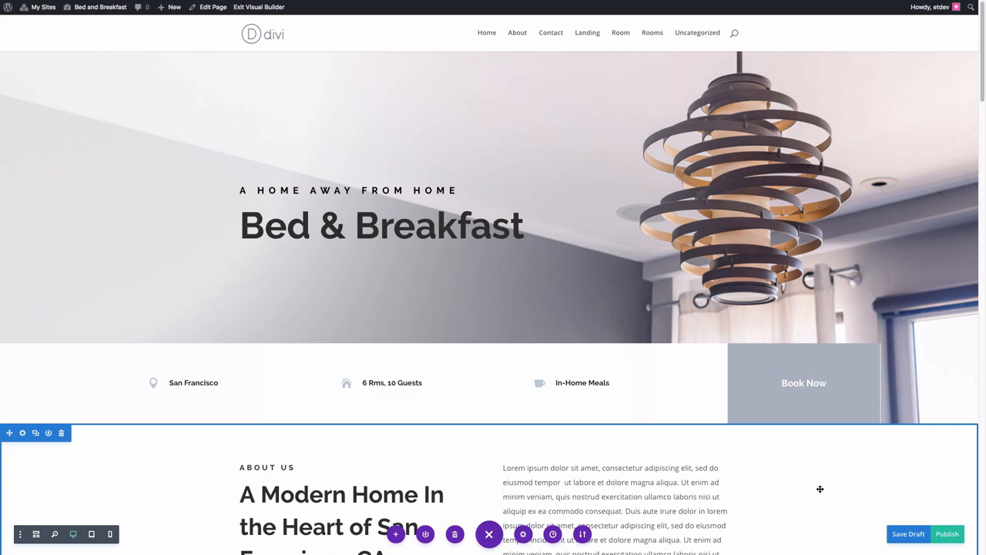
# Save the Home page after the Bed & Breakfast layout import finishes
pyautogui.click(908, 533)
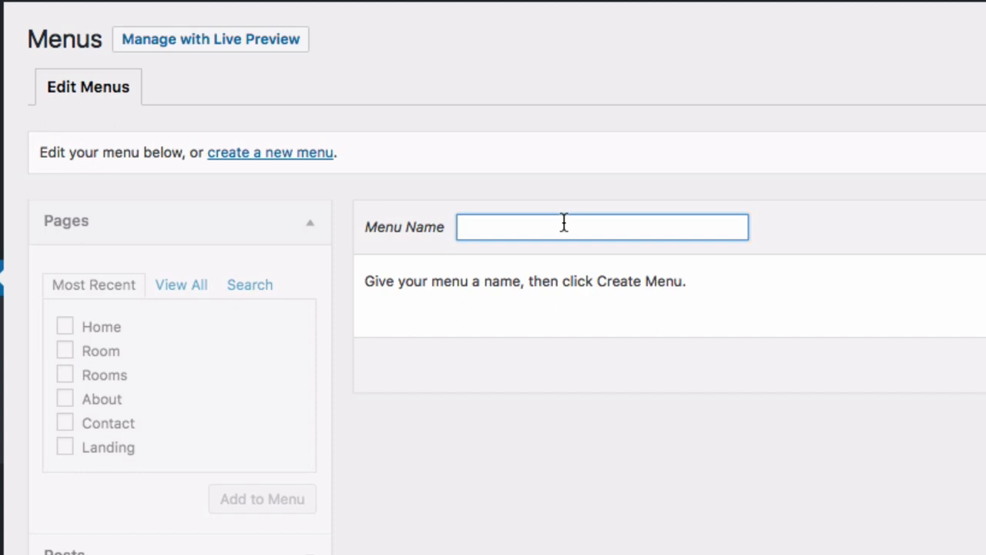
# Create 'main menu' and add all six pages (Home, Room, Rooms, About, Contact, Landing)
pyautogui.write('main menu')
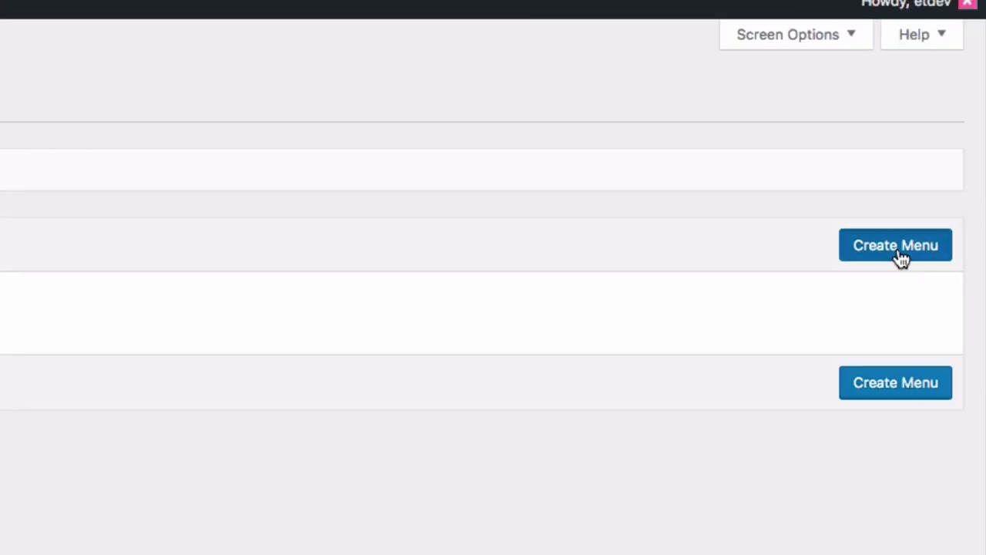
pyautogui.click(895, 245)
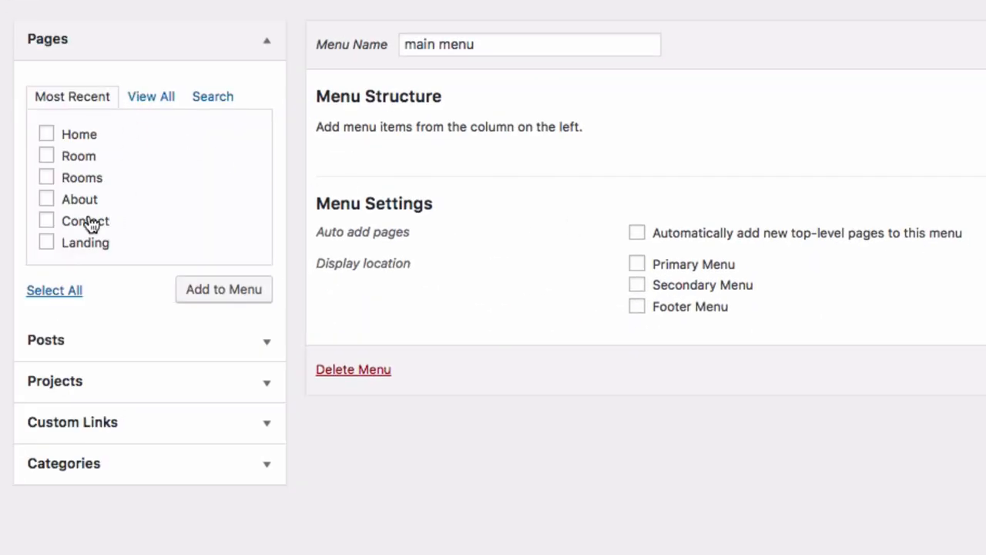
pyautogui.moveTo(80, 175)
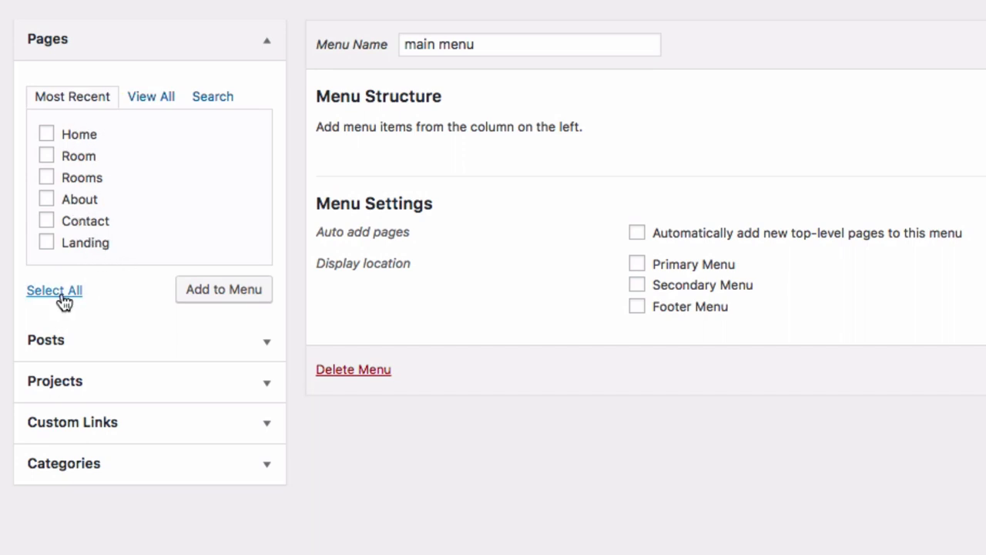
pyautogui.click(54, 290)
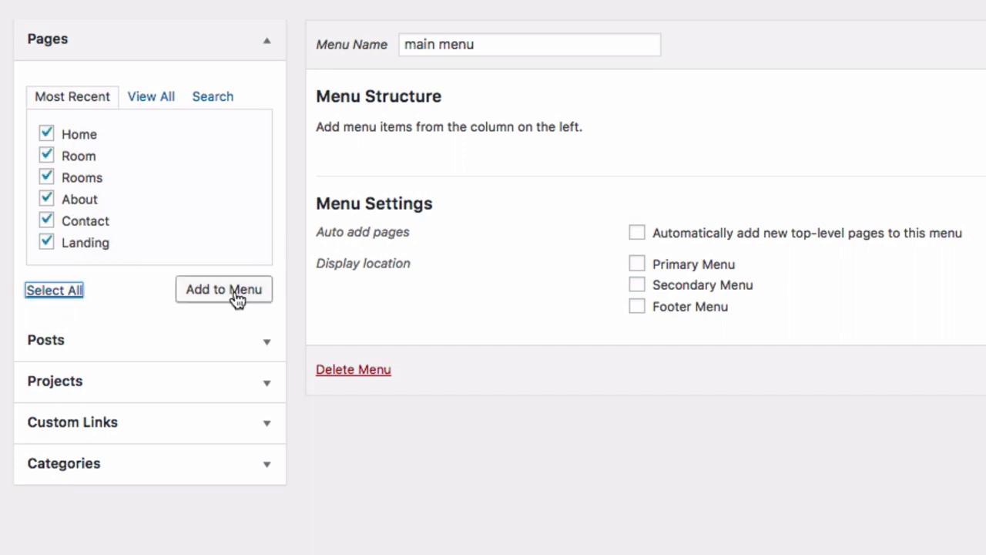
pyautogui.click(224, 290)
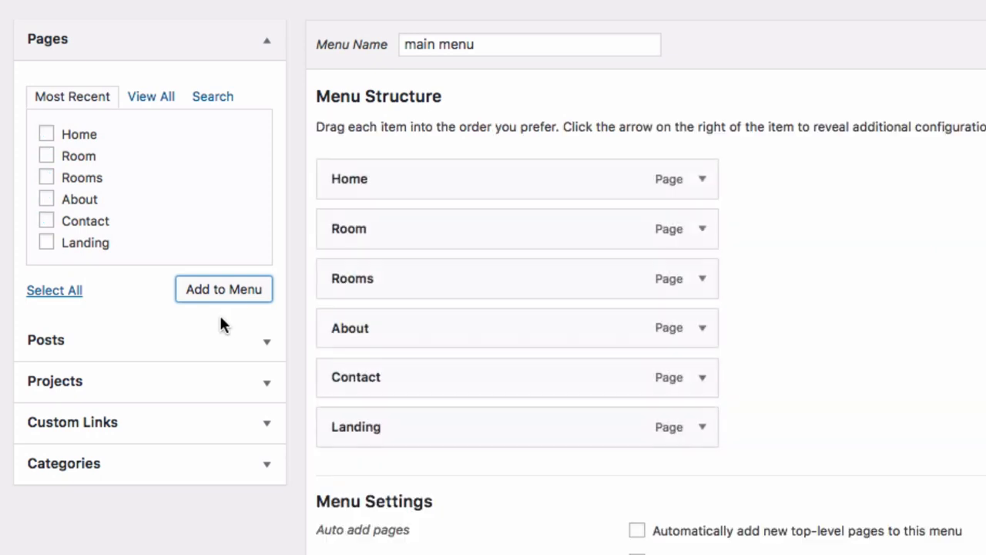
pyautogui.moveTo(562, 151)
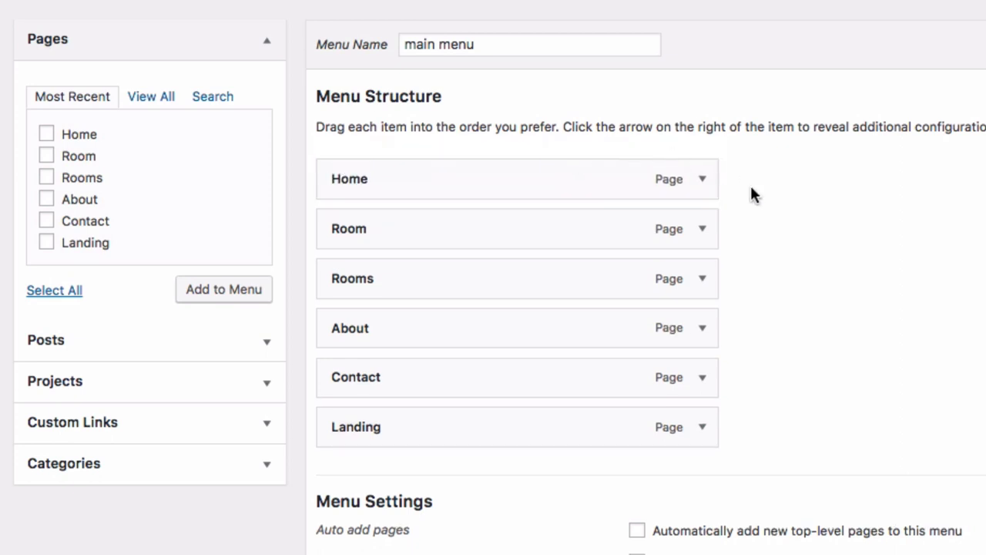
# Assign 'main menu' to the Primary Menu location and save it
pyautogui.scroll(-3)
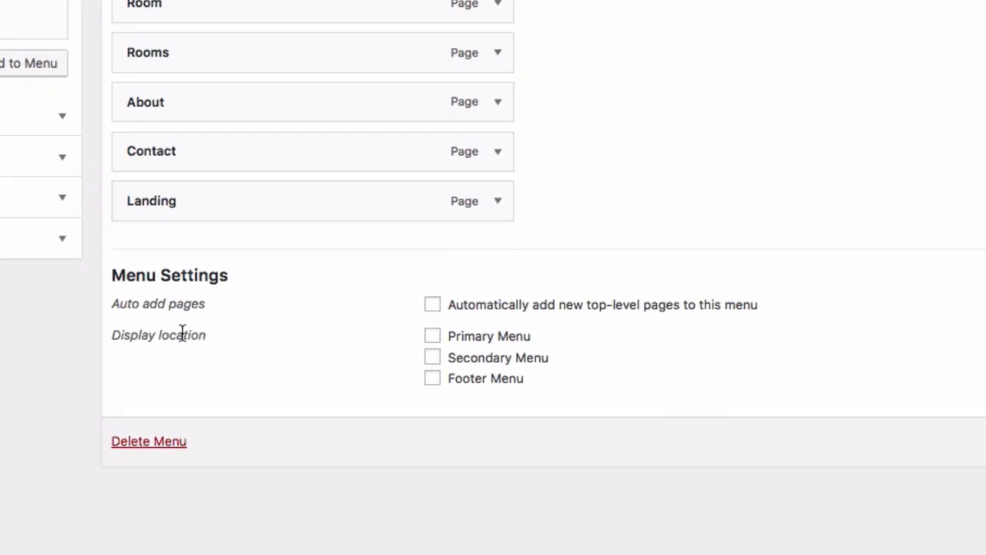
pyautogui.click(432, 336)
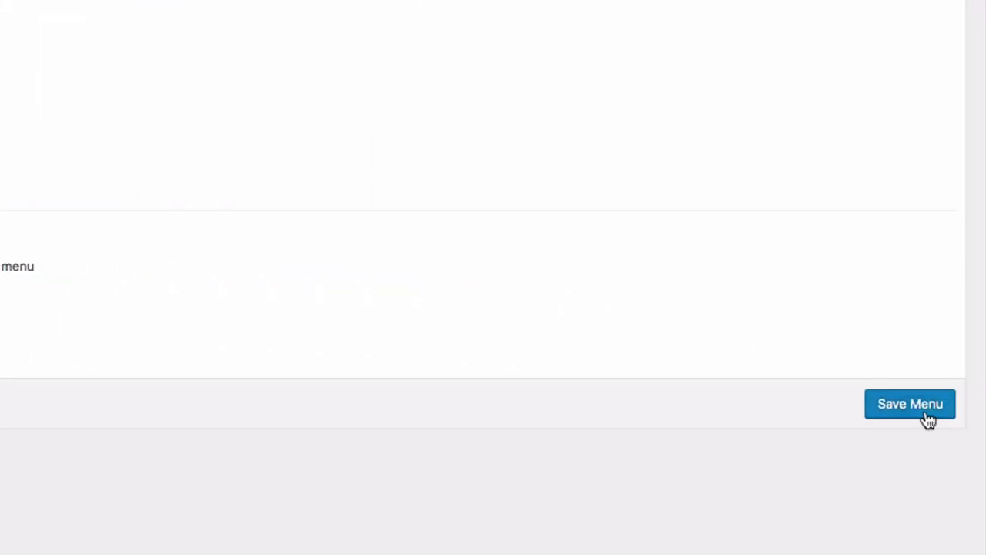
pyautogui.click(909, 403)
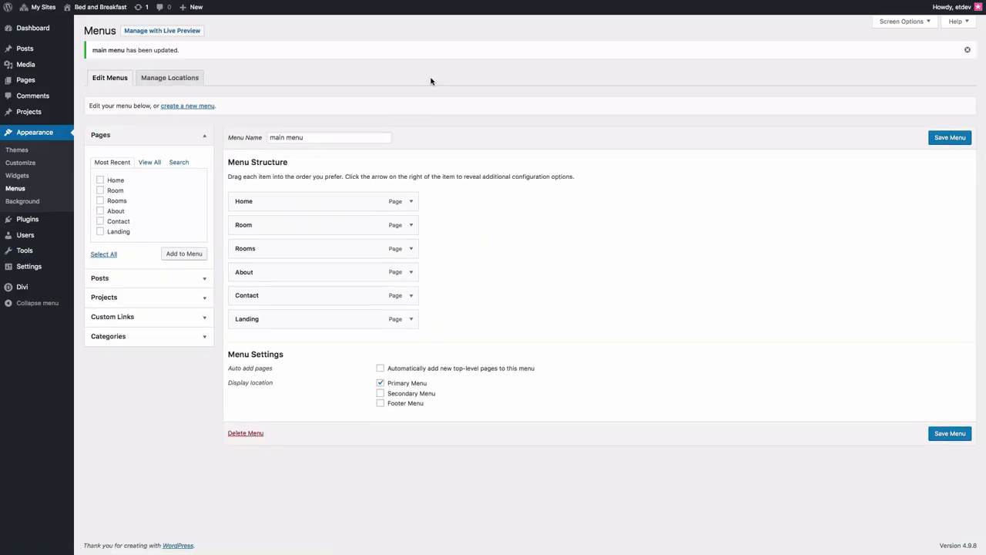
pyautogui.moveTo(419, 99)
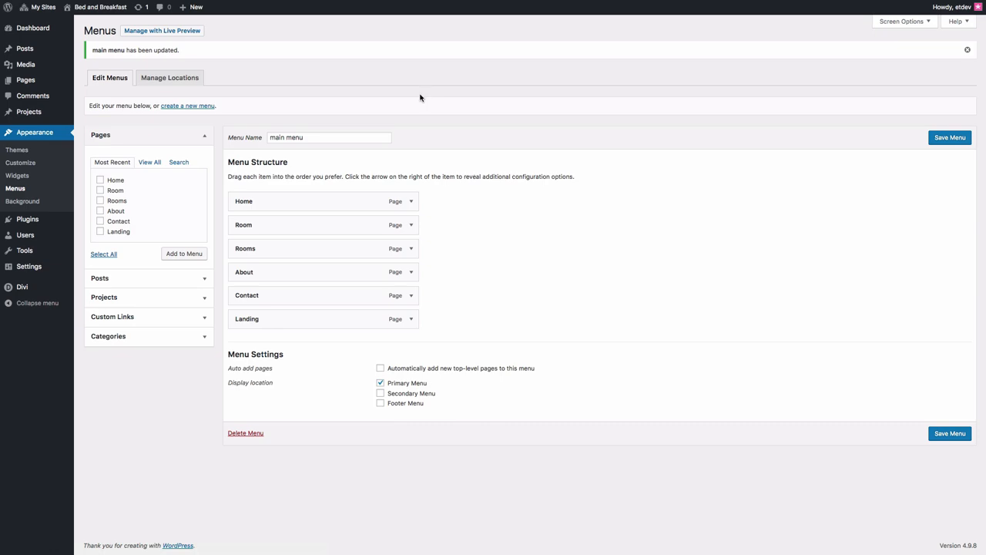
pyautogui.moveTo(543, 172)
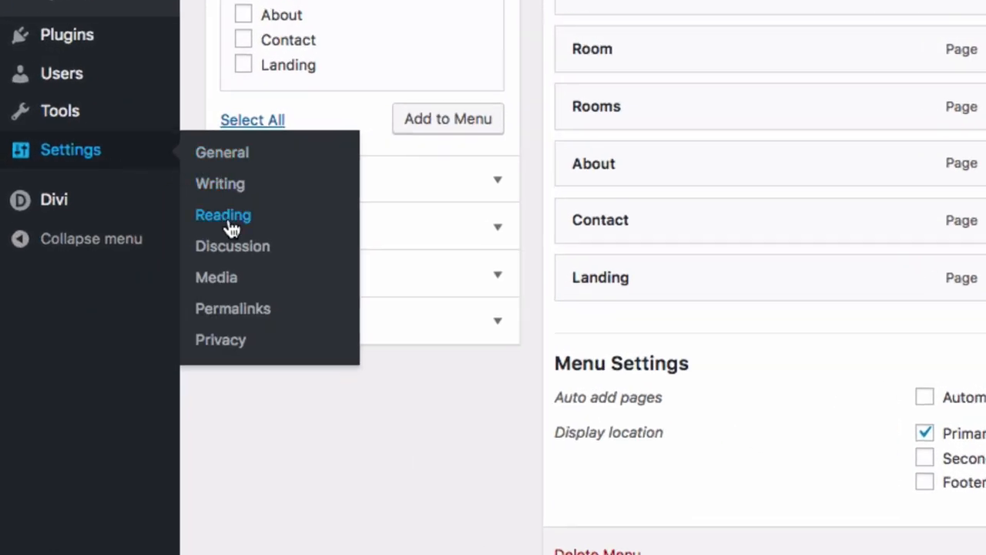
# In Reading Settings, set a static homepage using the Home page and save changes
pyautogui.click(222, 214)
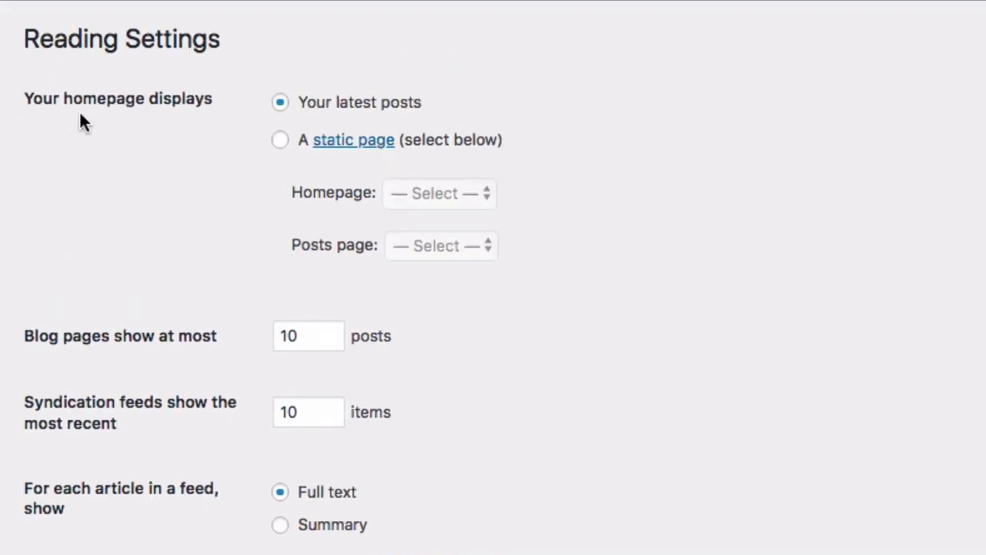
pyautogui.moveTo(286, 151)
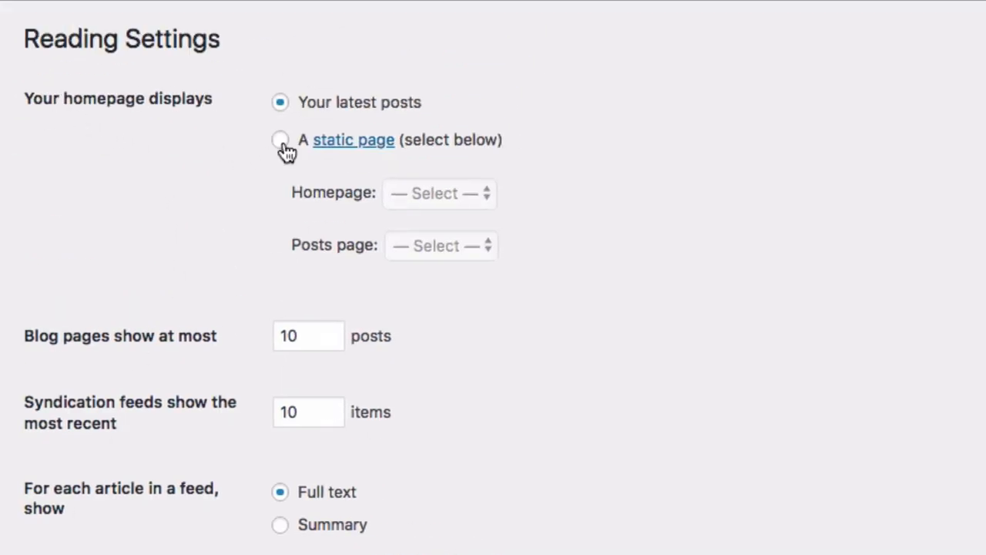
pyautogui.click(280, 139)
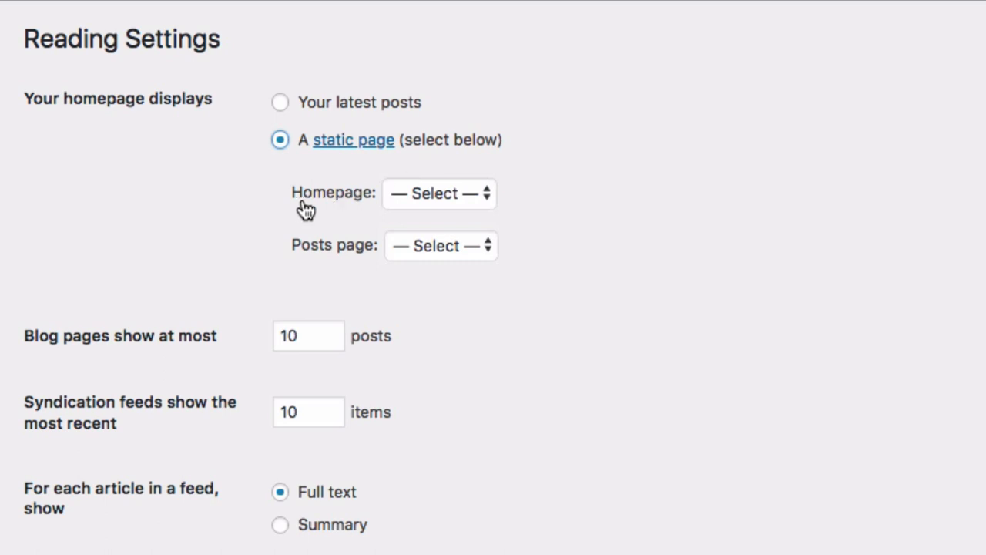
pyautogui.click(437, 192)
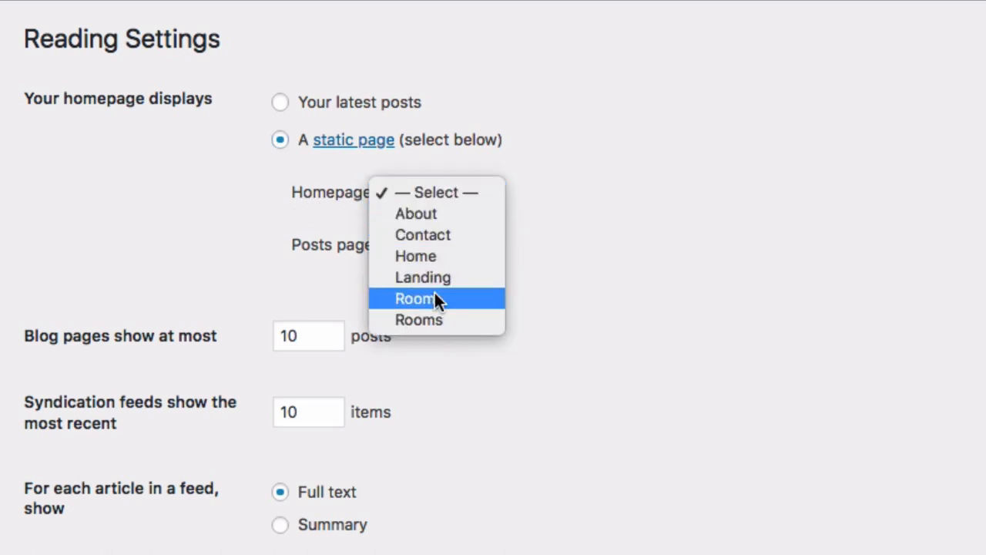
pyautogui.click(416, 256)
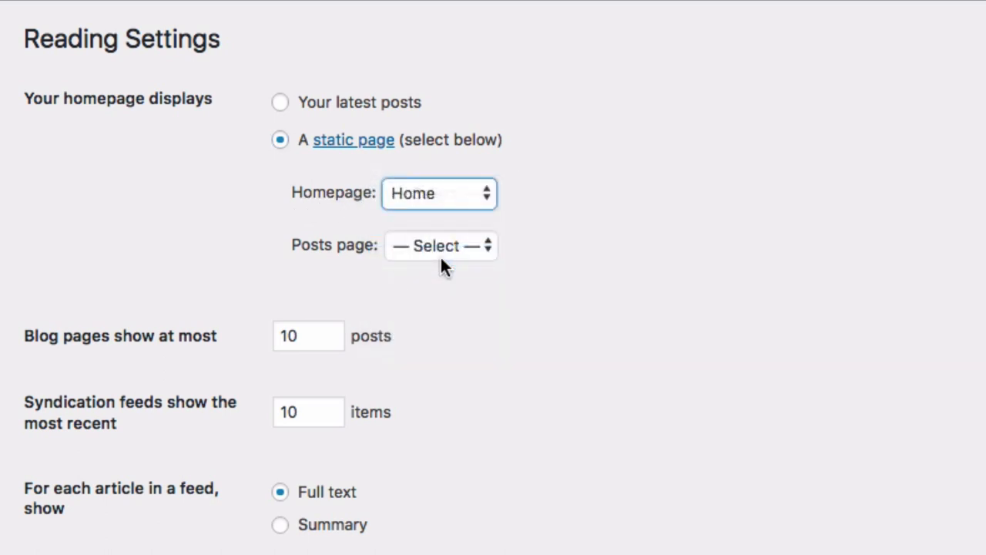
pyautogui.moveTo(690, 262)
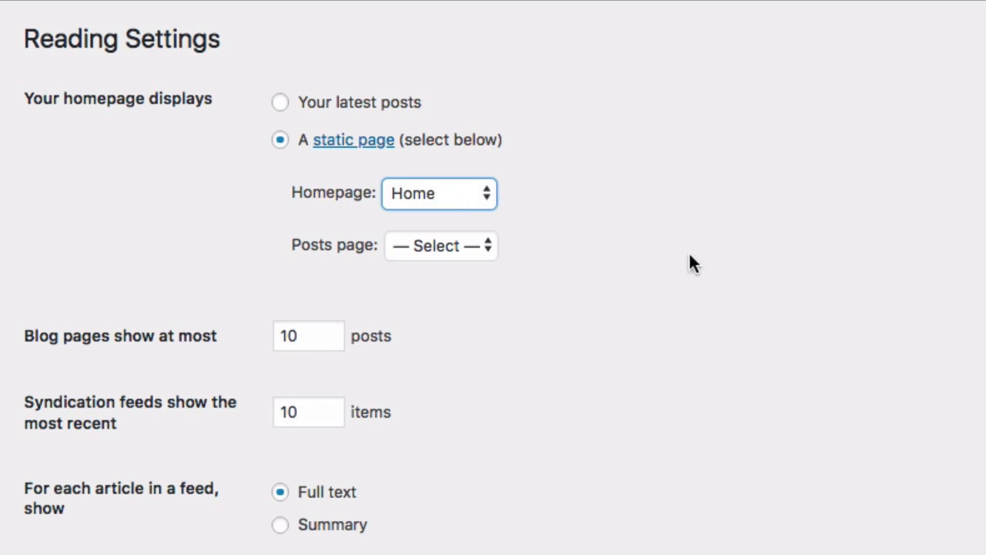
pyautogui.scroll(-3)
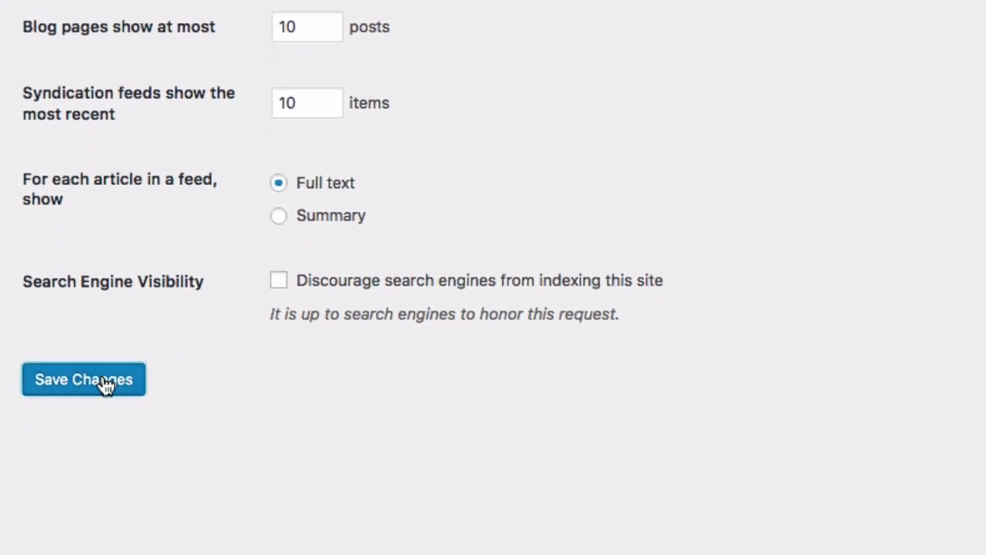
pyautogui.click(83, 379)
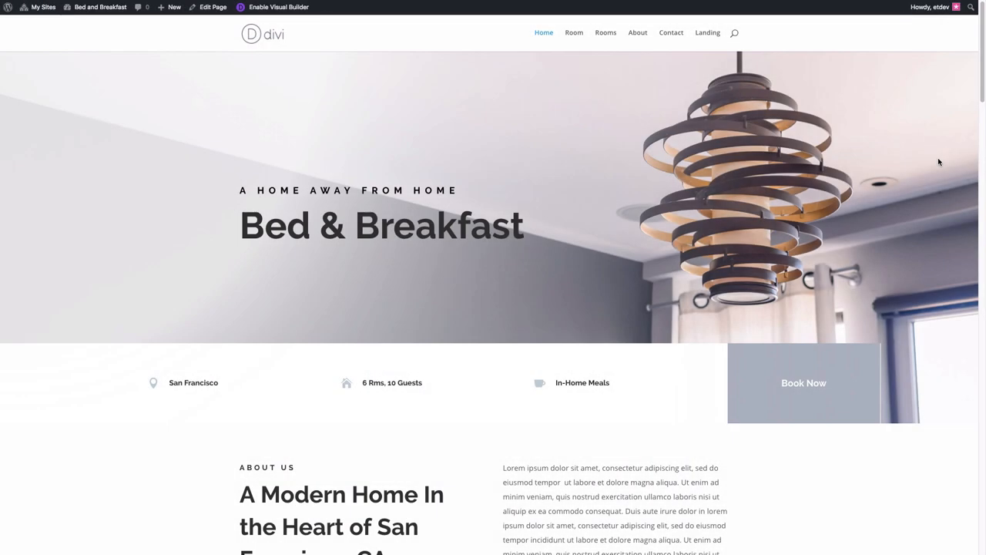